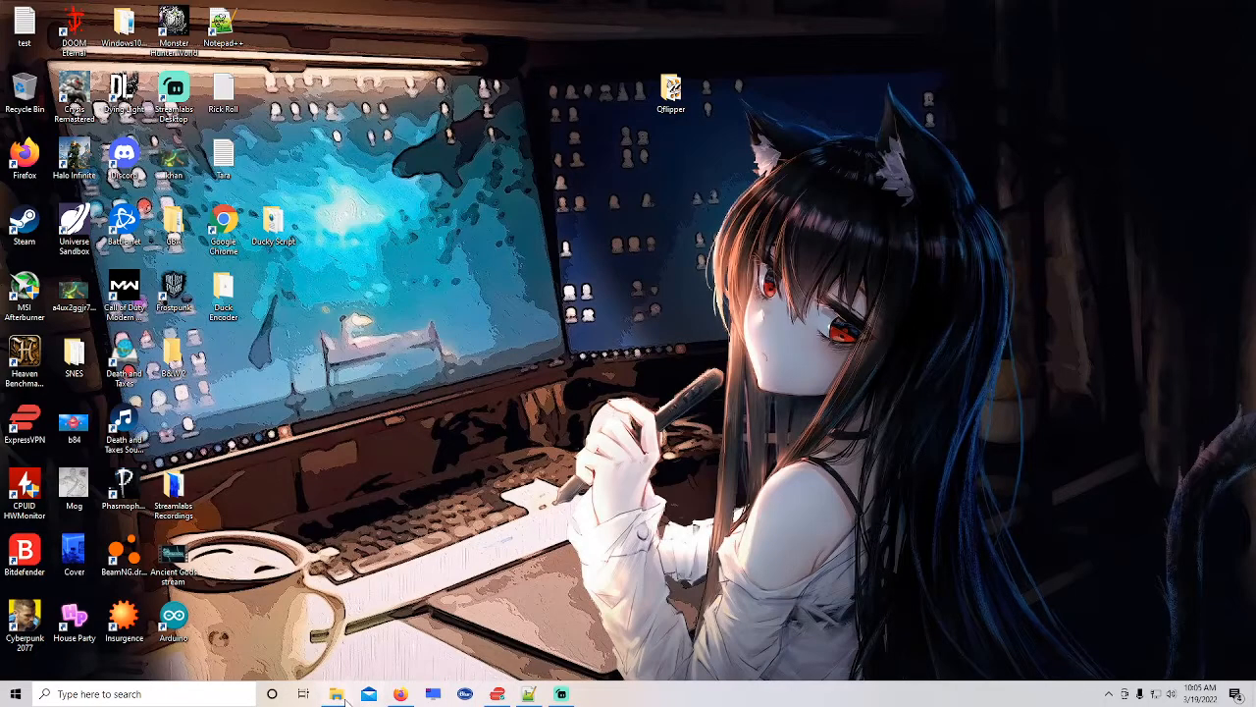
Bring up the browser on the Flipper Zero Firmware Update page.
left_click(400, 694)
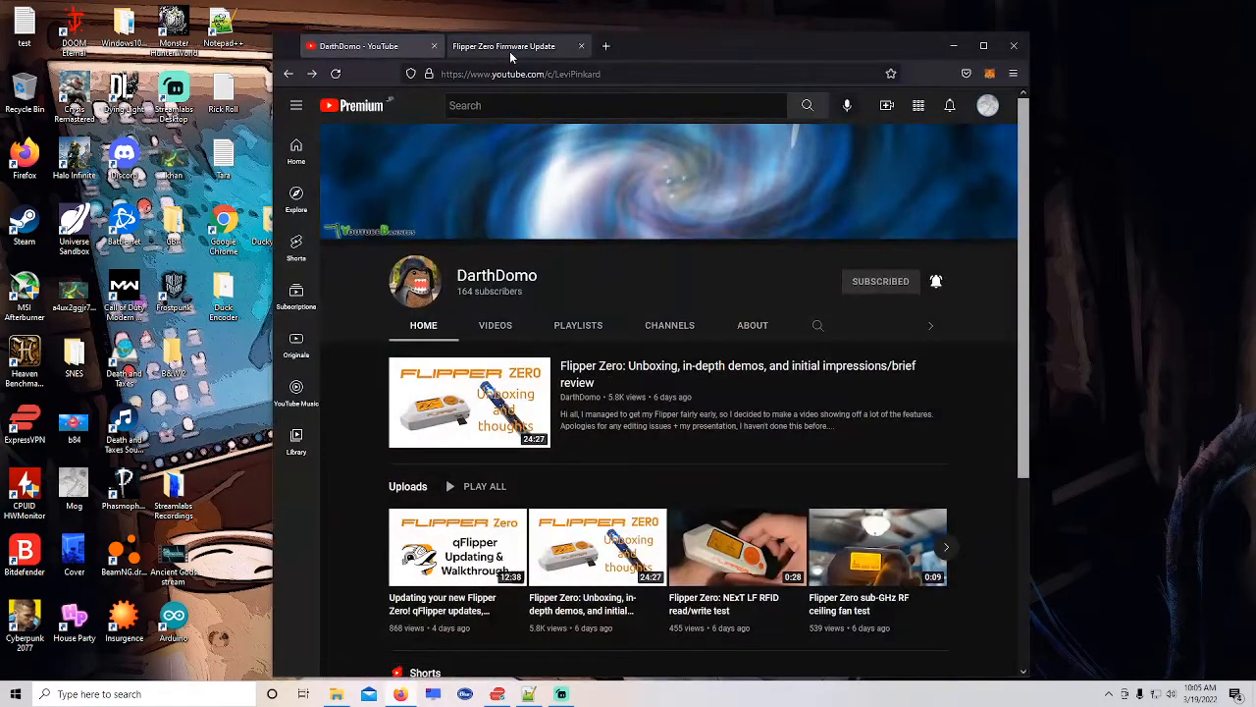
left_click(504, 46)
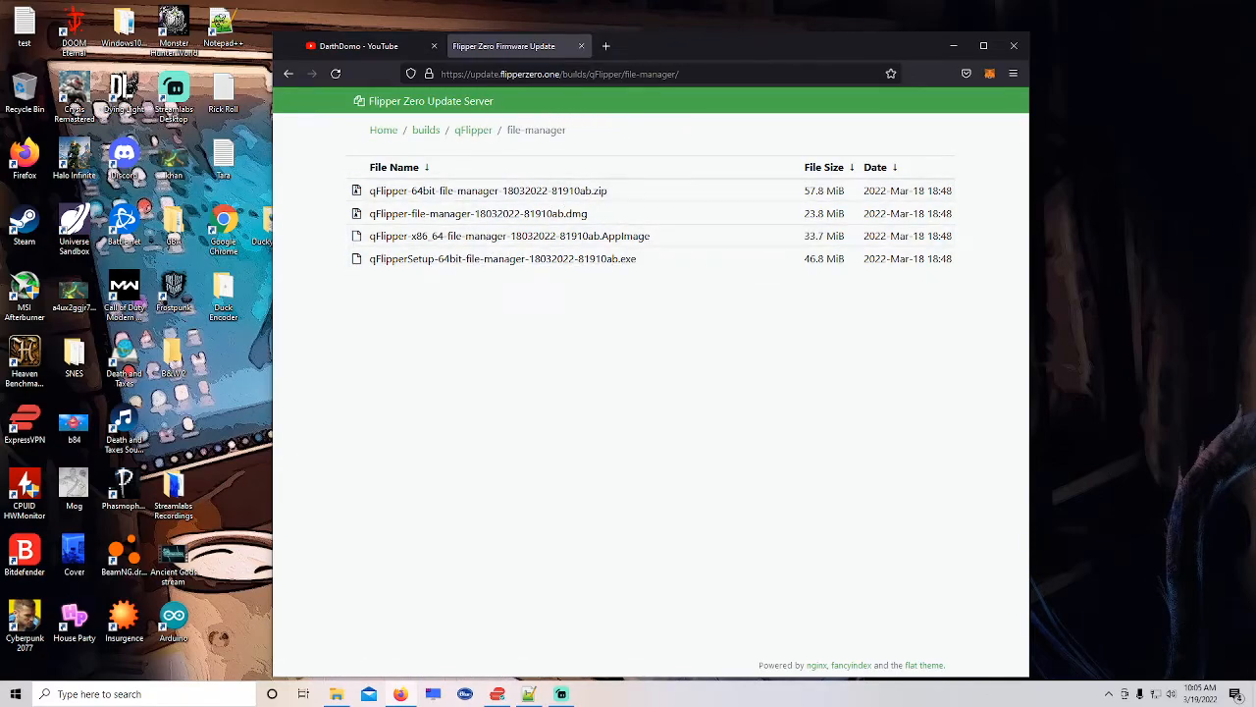
mouse_move(611, 134)
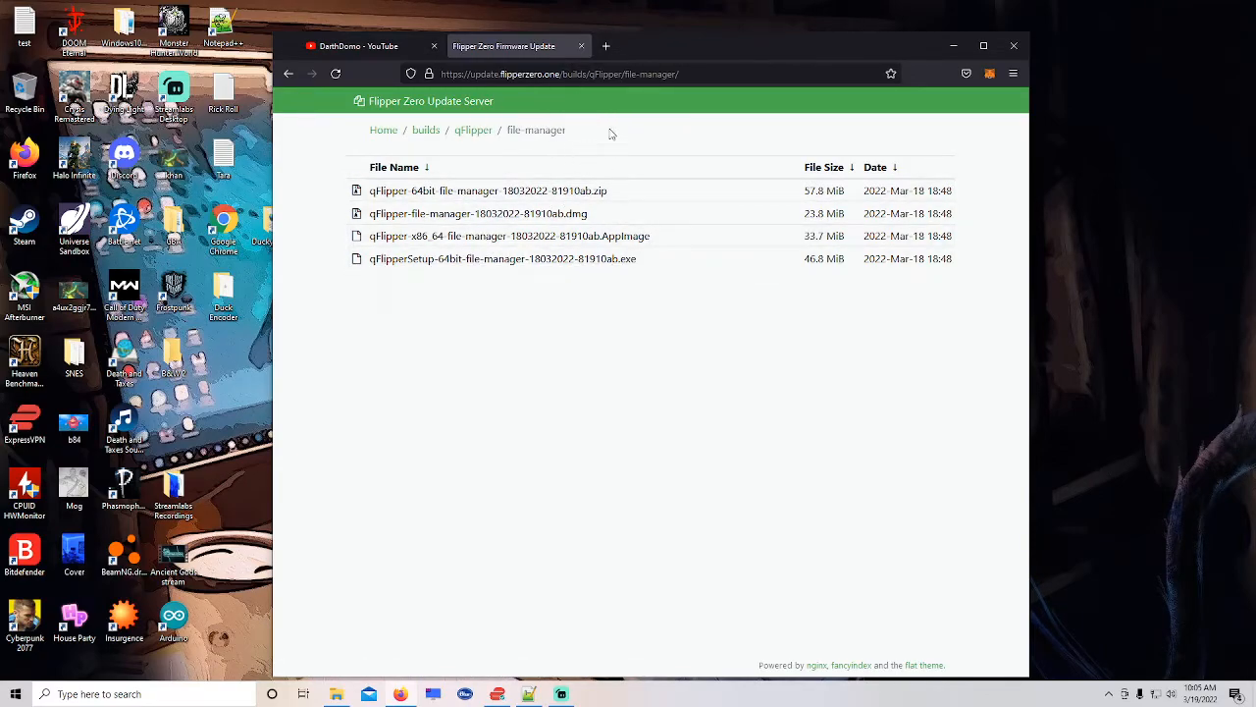
mouse_move(572, 190)
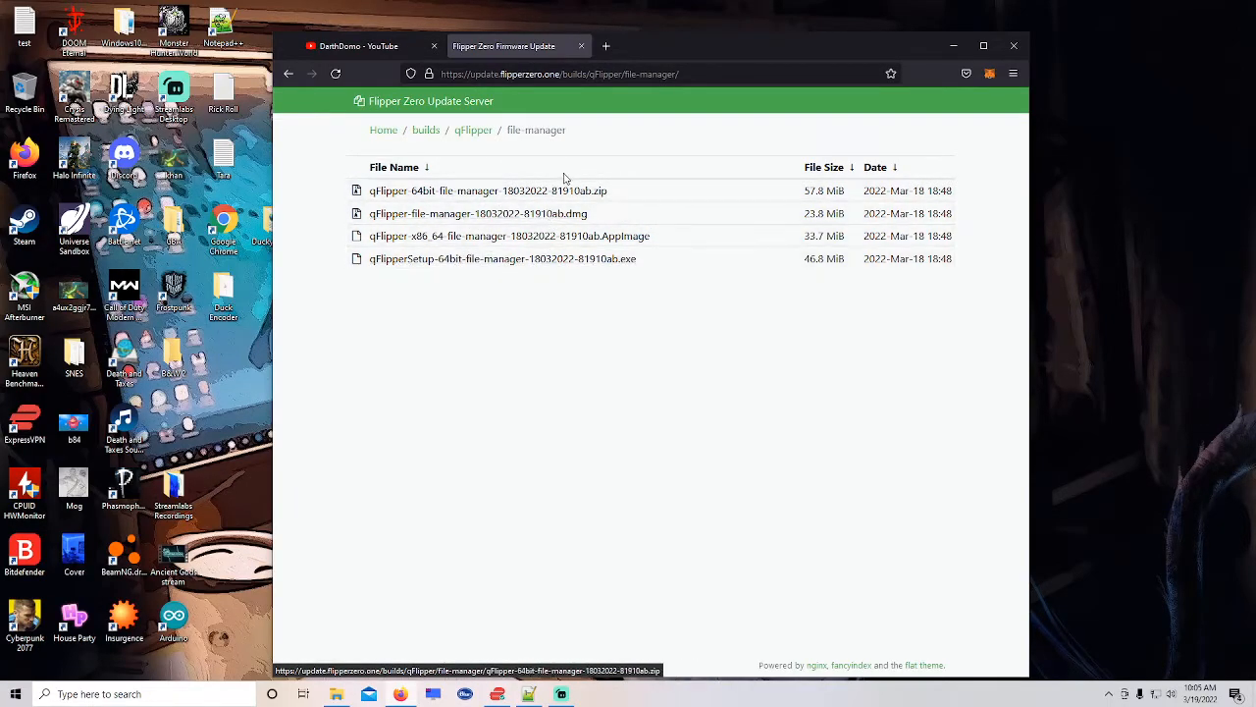
mouse_move(879, 32)
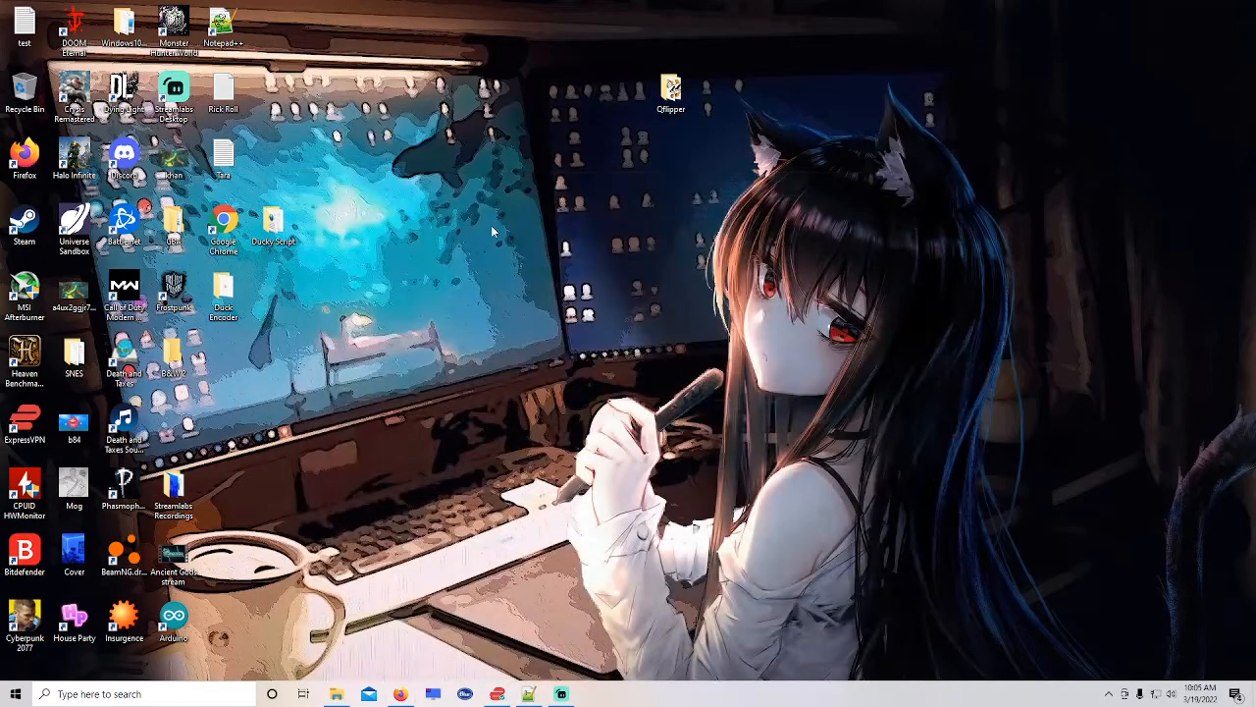
Open the Qflipper install folder from the desktop shortcut and launch qFlipper.
left_click(671, 93)
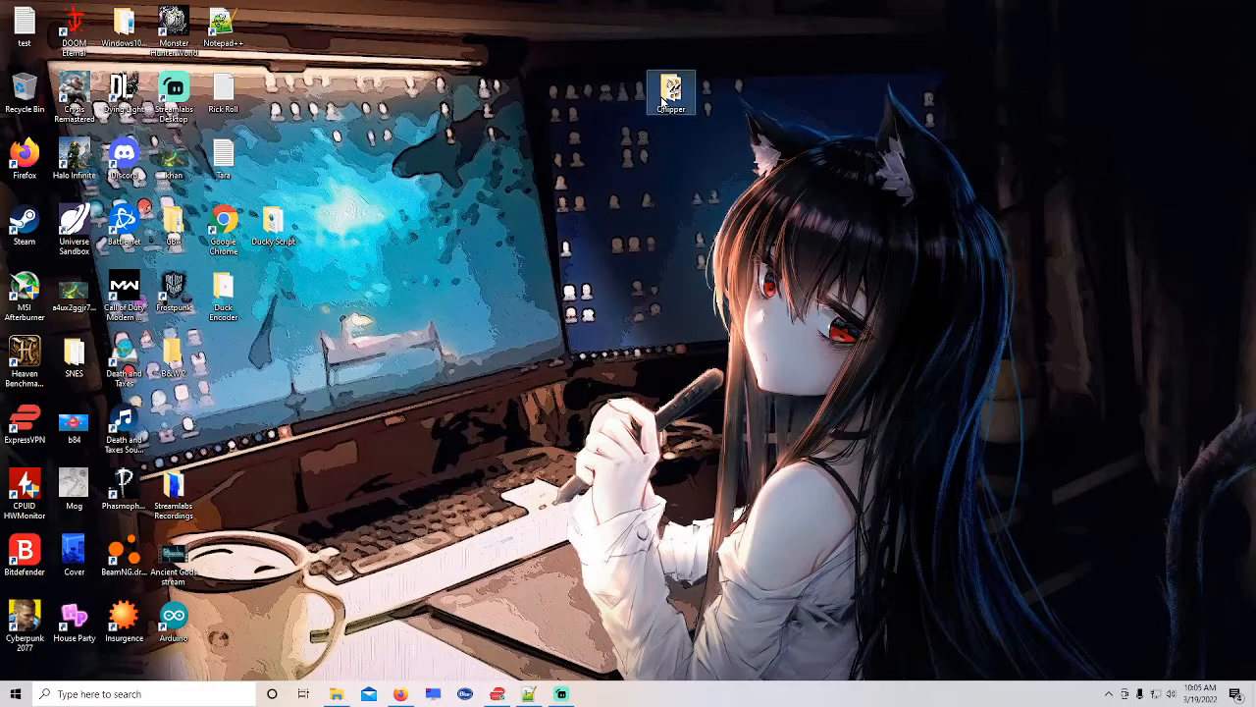
double_click(671, 88)
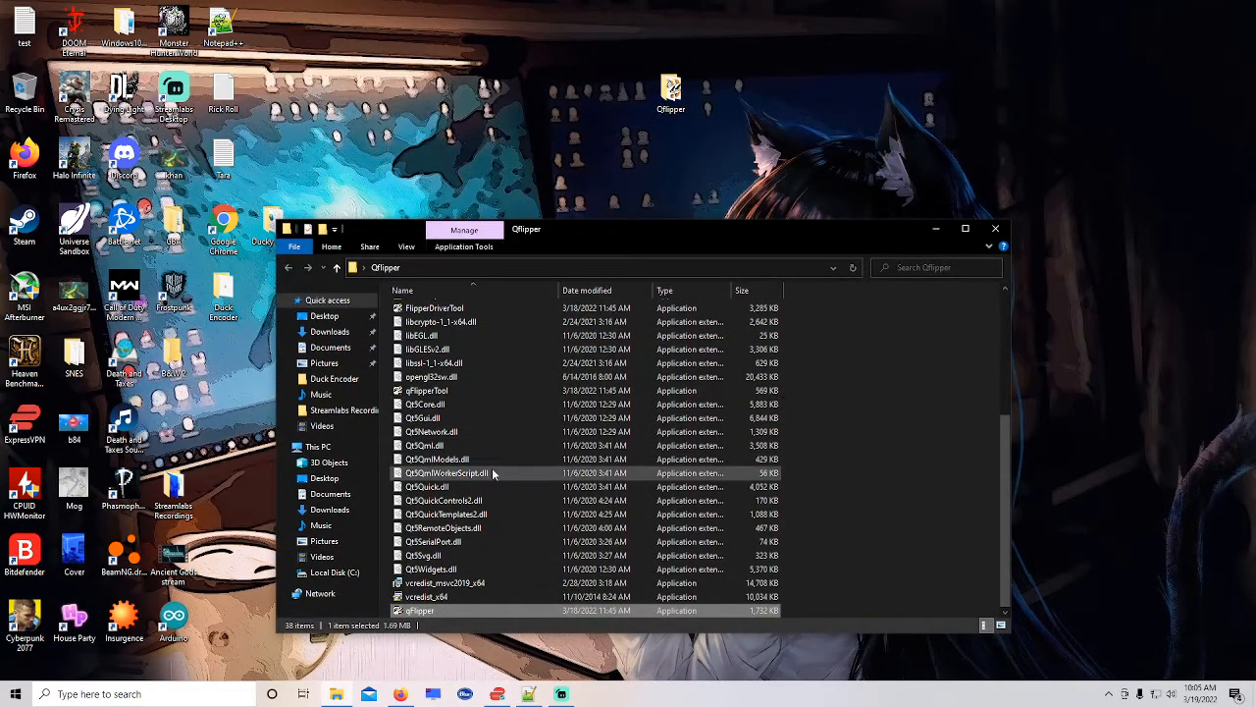
mouse_move(446, 473)
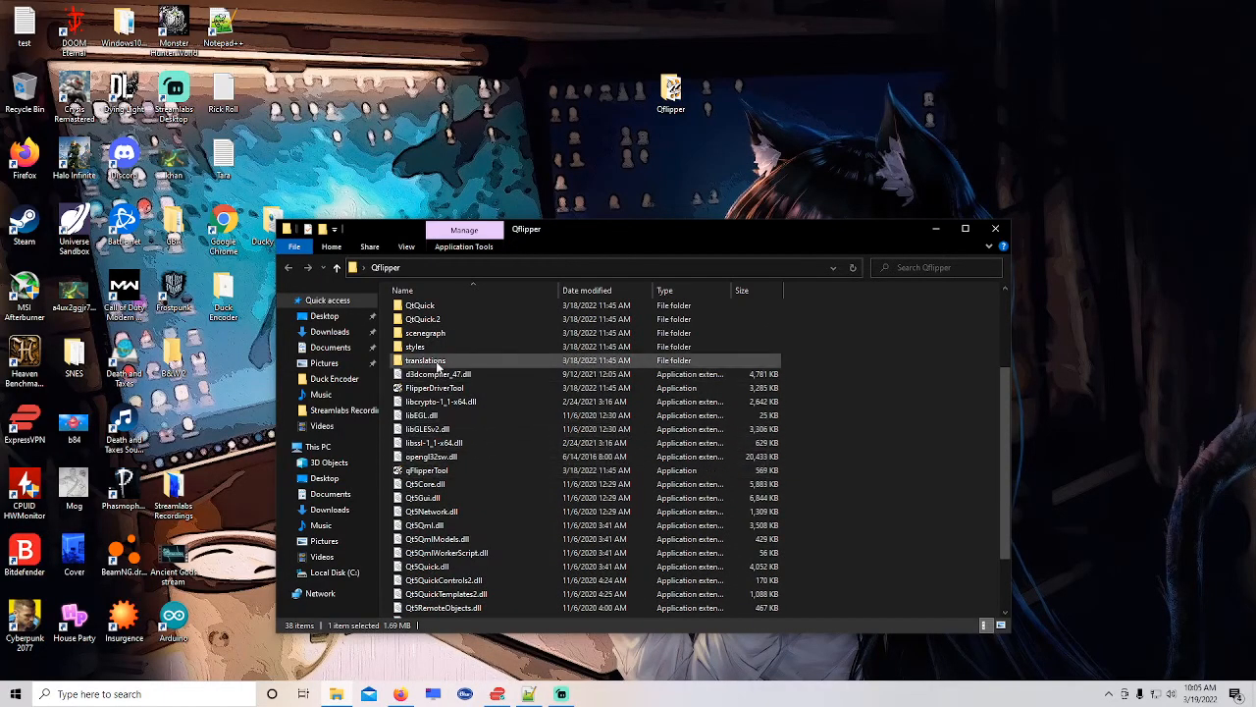
scroll("down", 3)
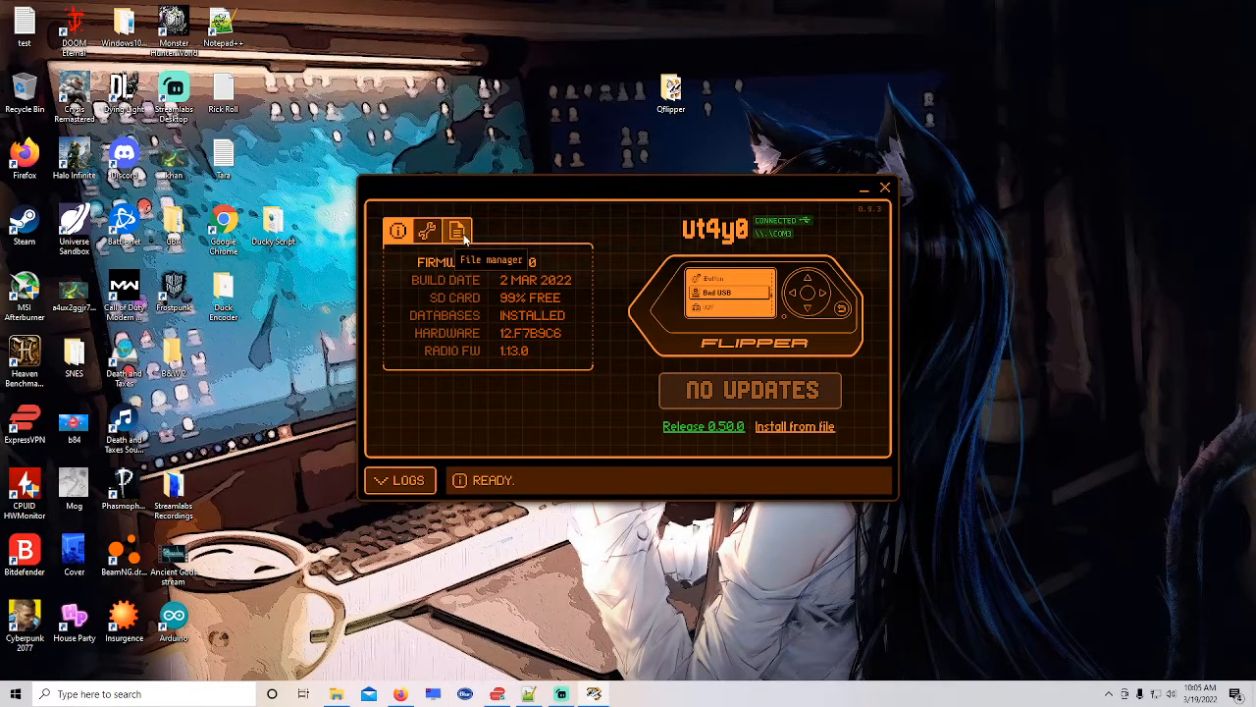
Browse the Flipper SD card into the badusb folder and look through the existing scripts.
left_click(456, 231)
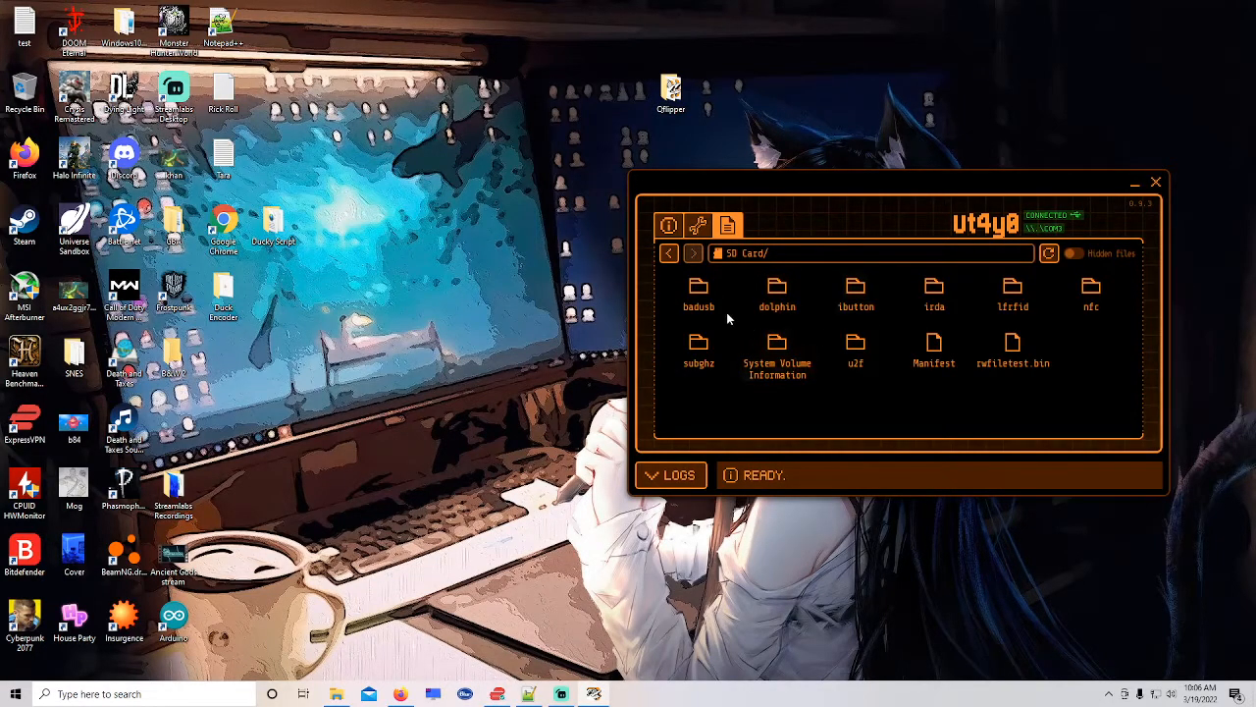
double_click(699, 295)
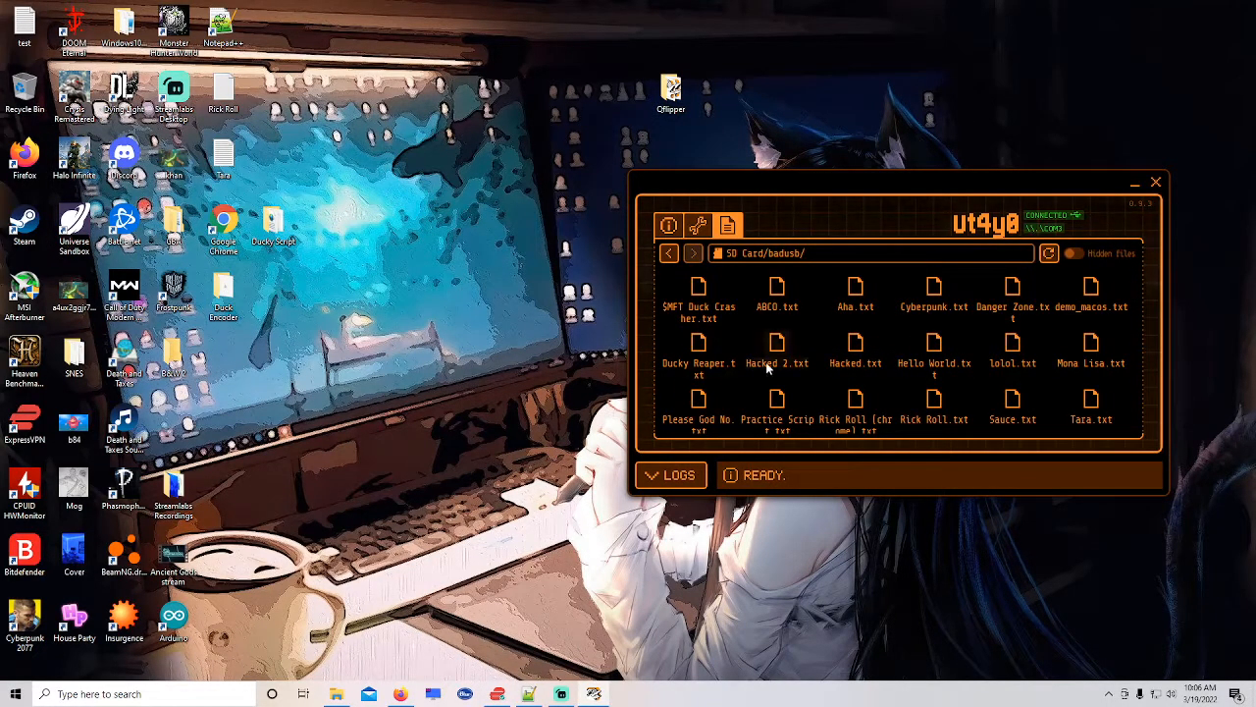
scroll("down", 3)
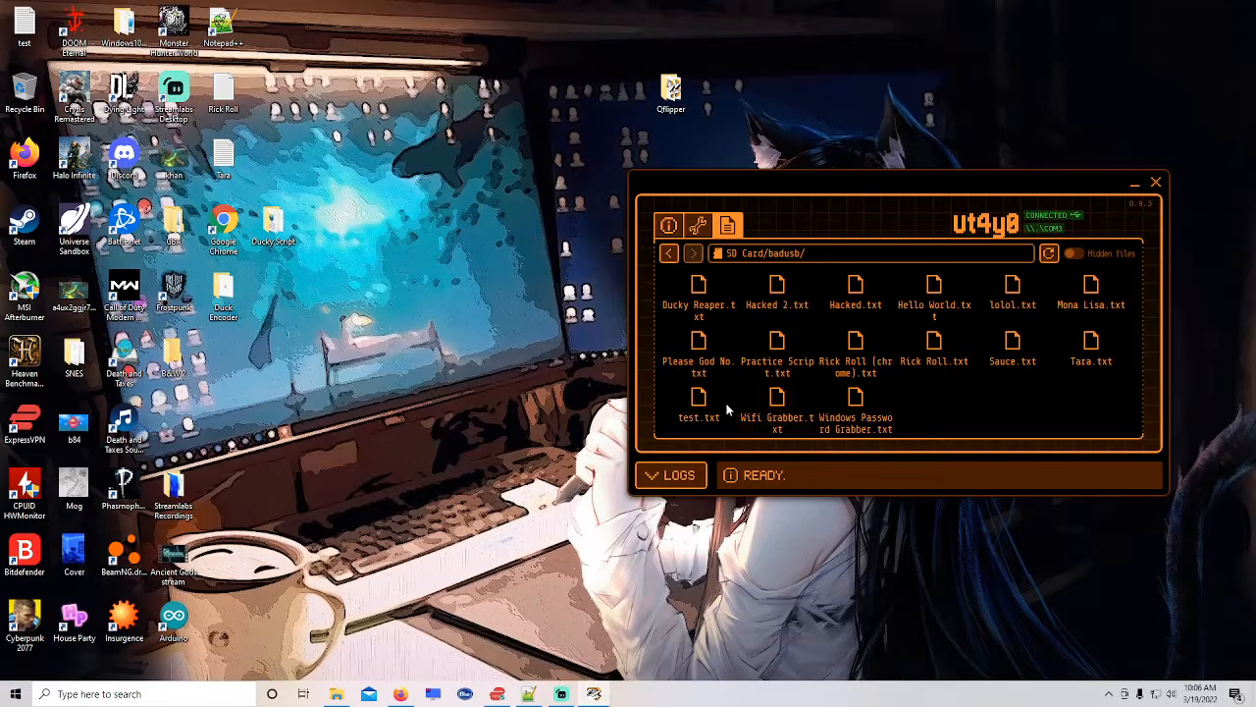
left_click(698, 349)
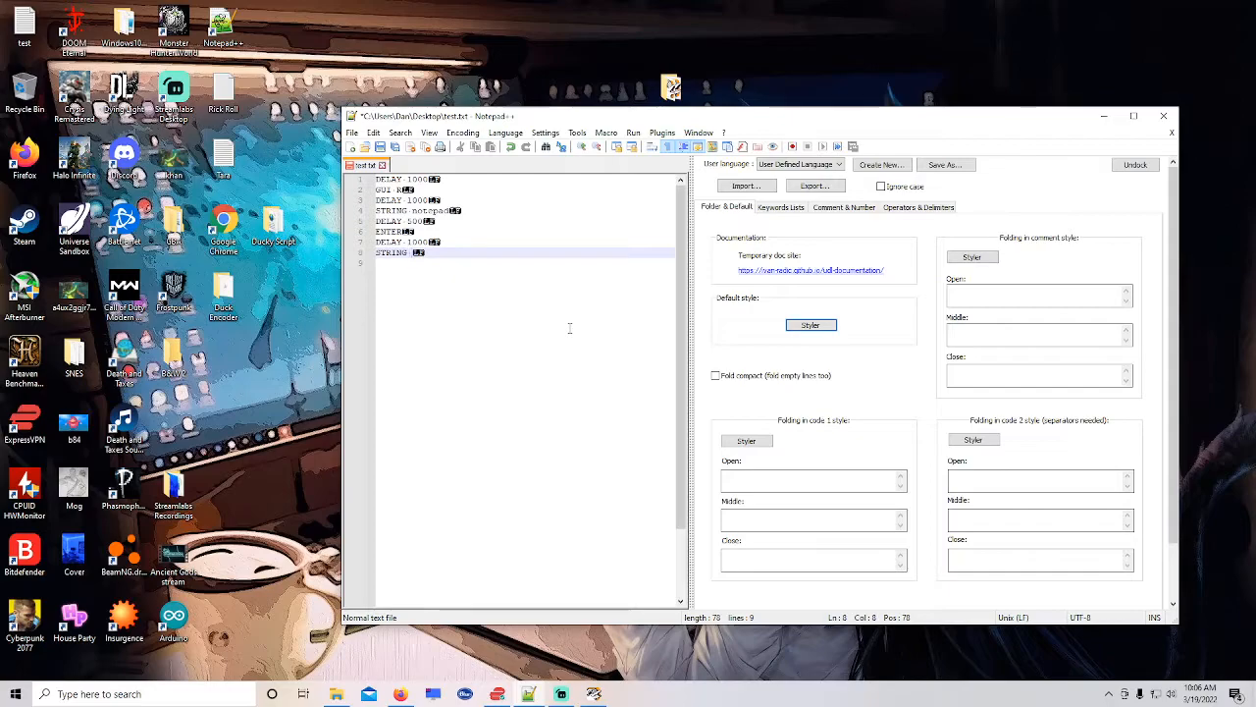
Add 'testing' to the STRING line, save the script, and close Notepad++ confirming the prompt.
type("testing 123")
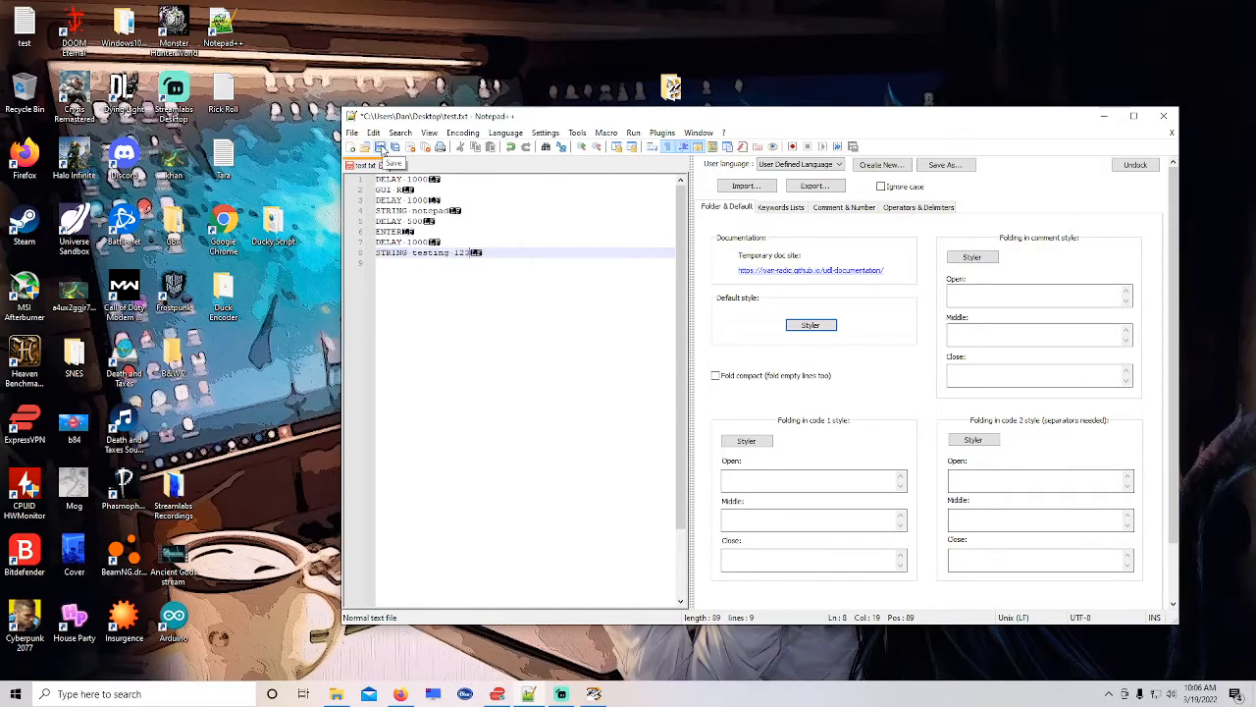
left_click(381, 147)
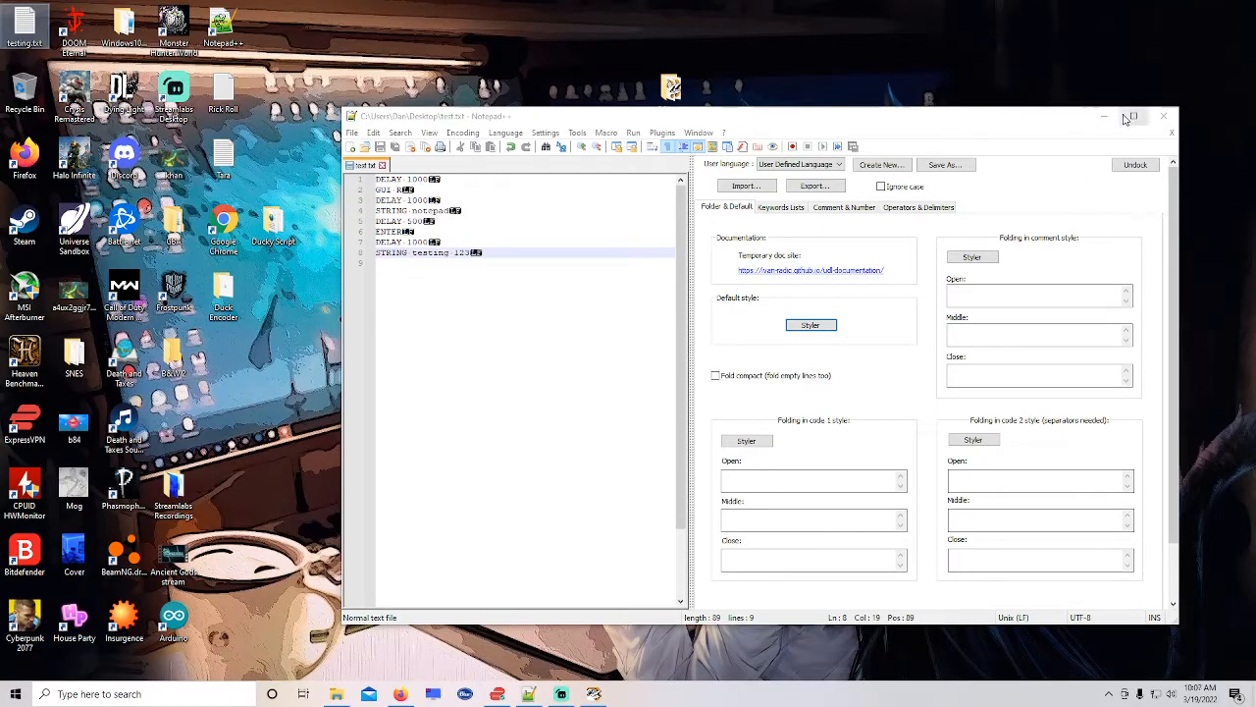
mouse_move(1170, 116)
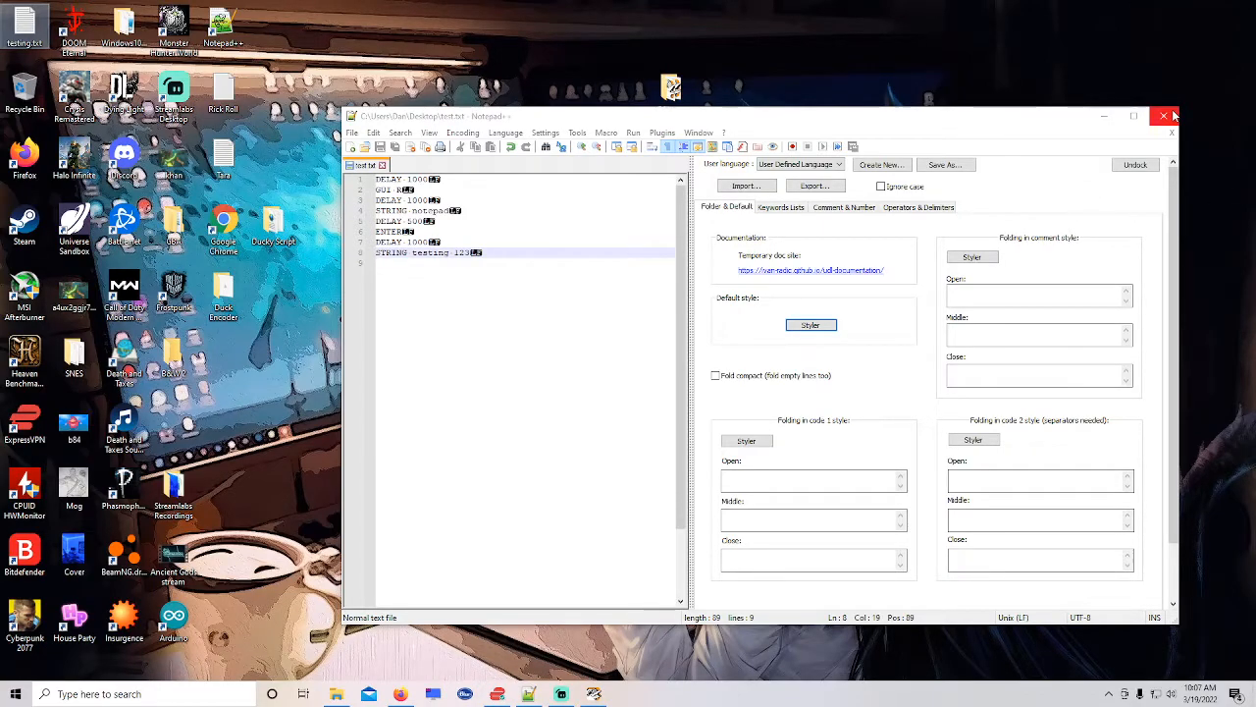
left_click(1172, 115)
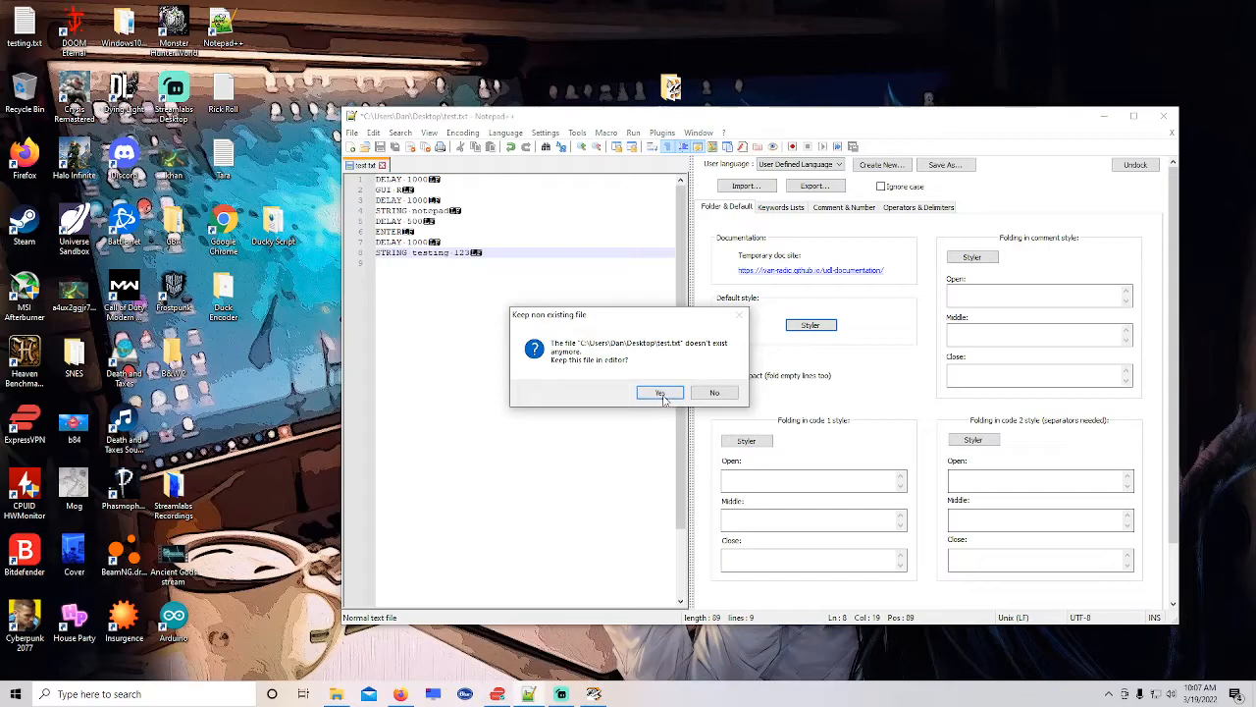
left_click(658, 393)
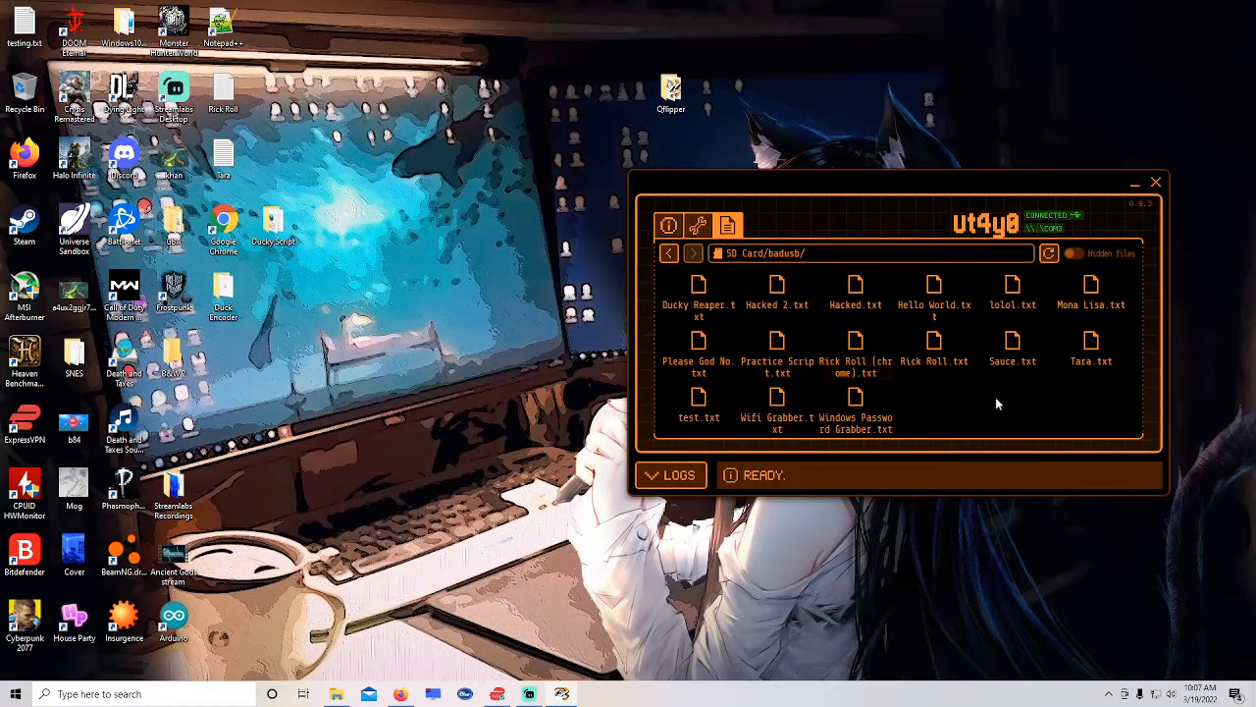
mouse_move(933, 289)
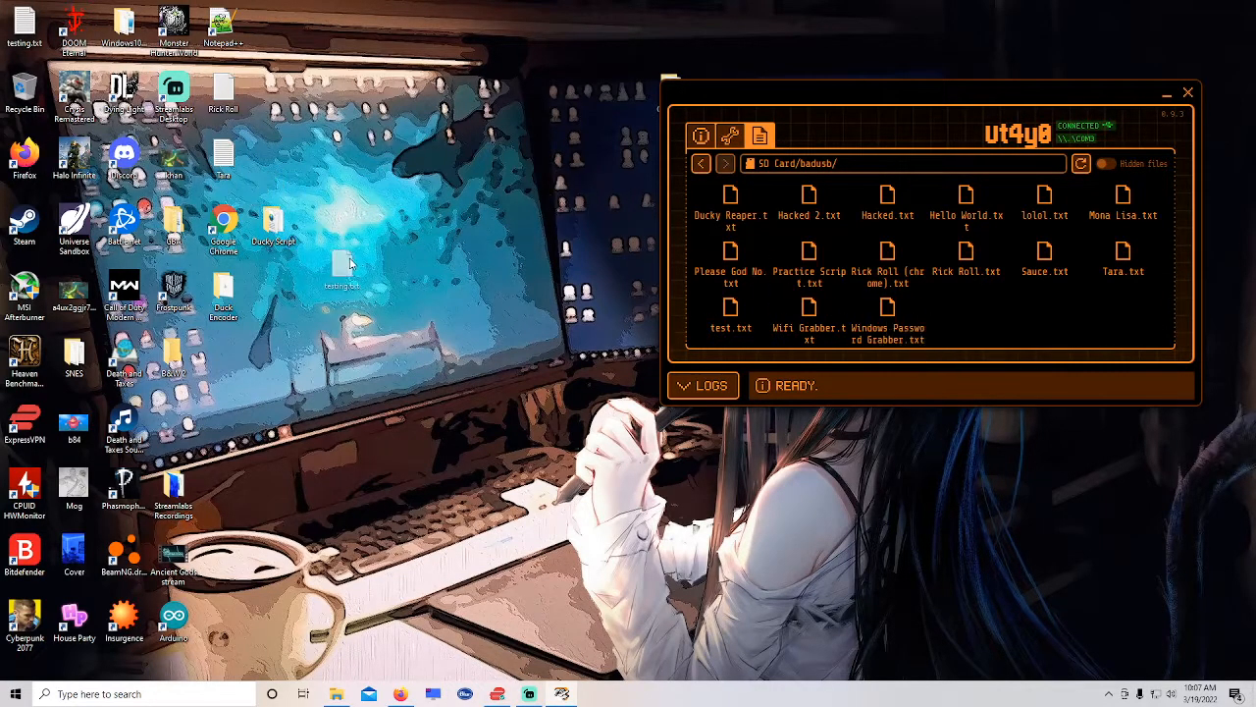
Drag testing.txt from the desktop into the Flipper's badusb folder.
left_click_drag(341, 263, 969, 319)
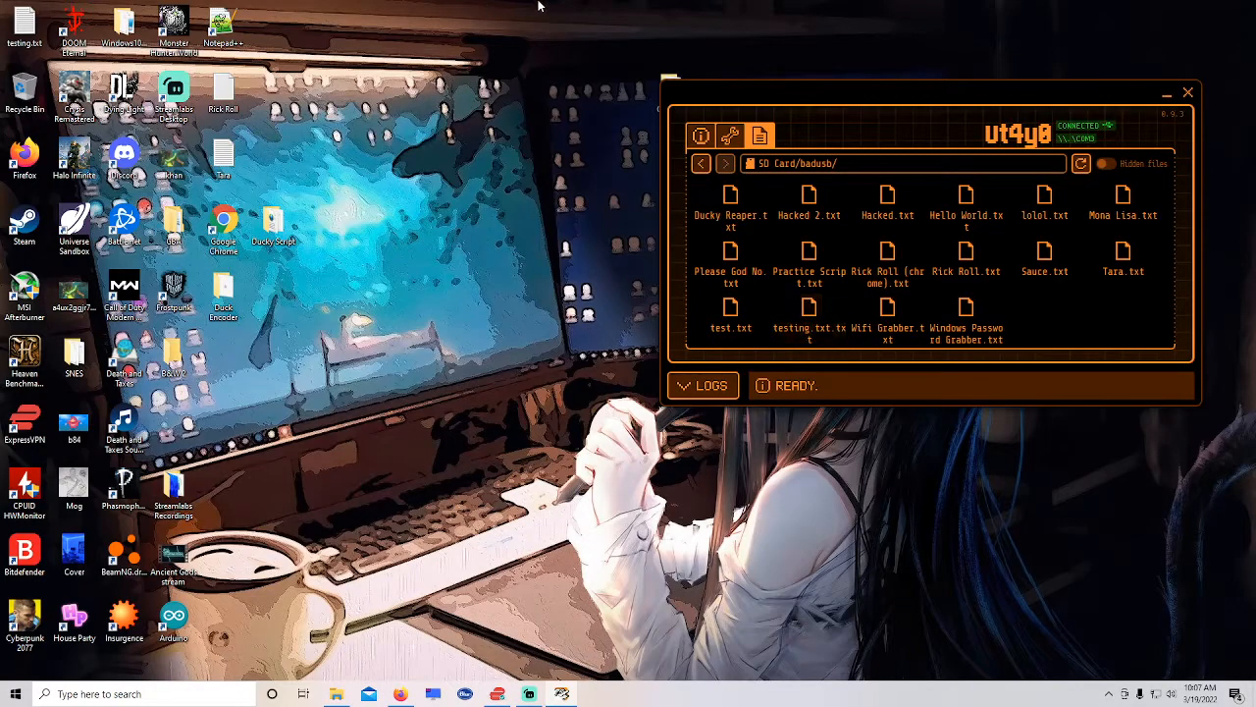
mouse_move(859, 265)
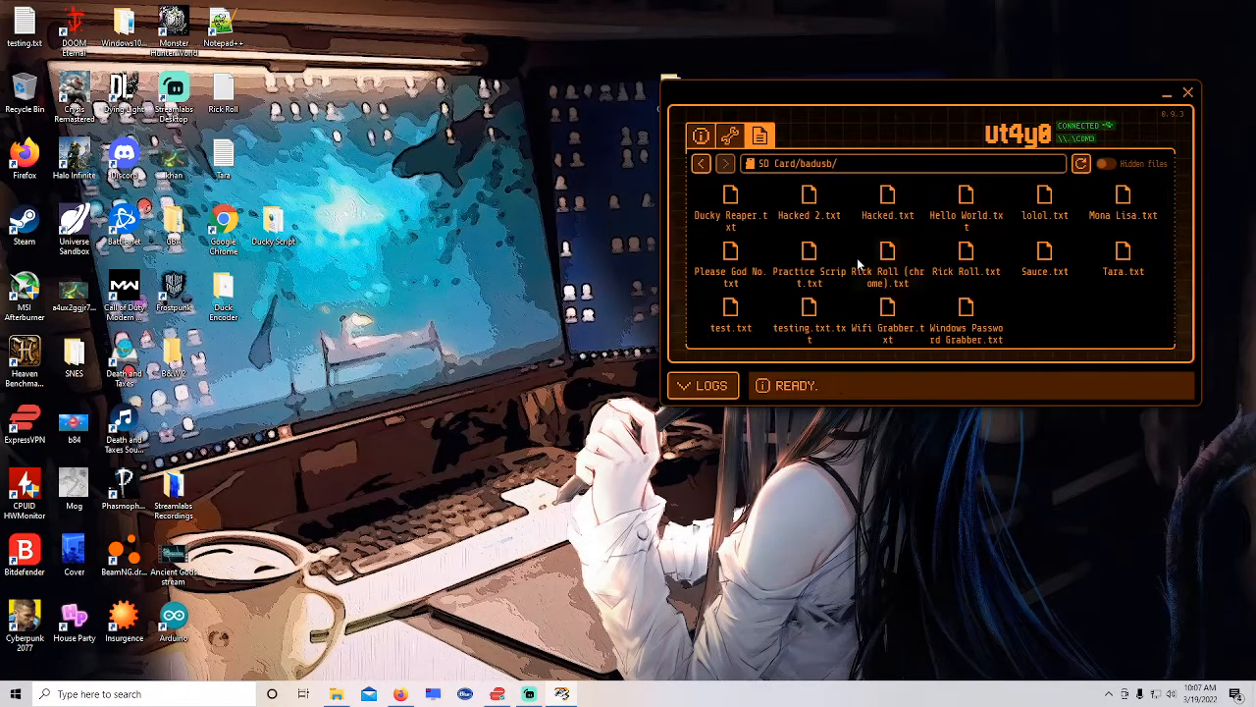
mouse_move(822, 238)
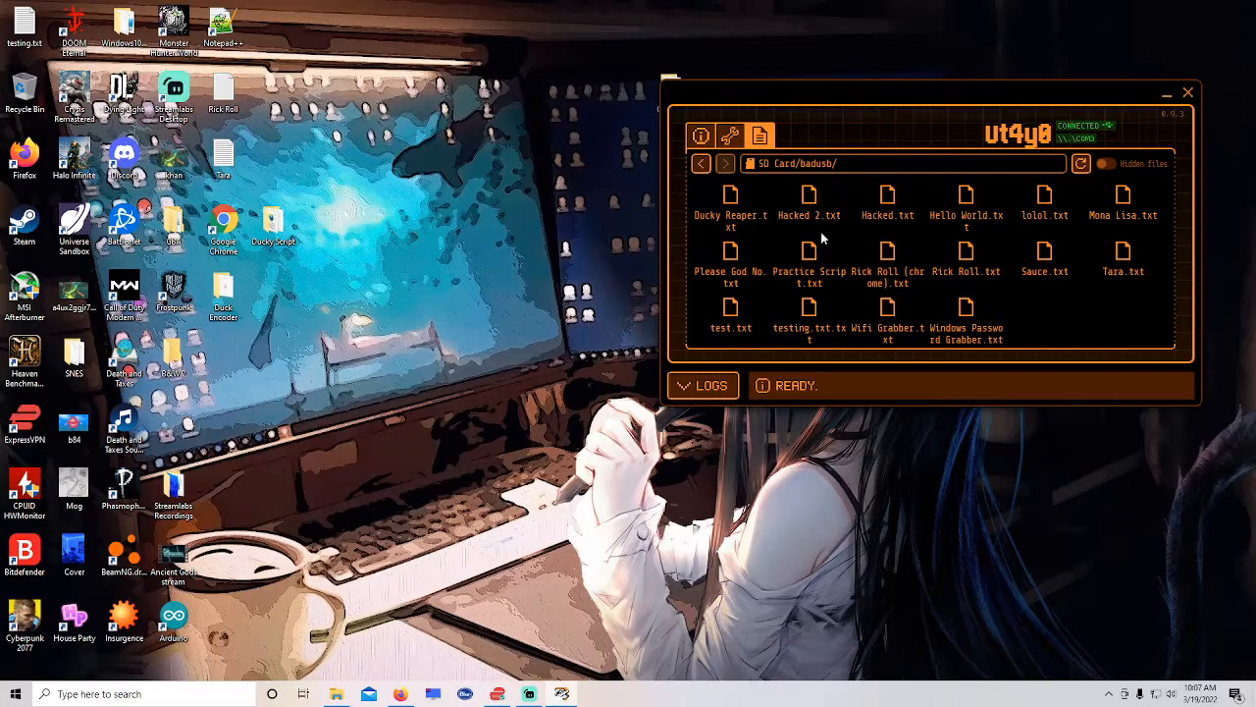
mouse_move(434, 695)
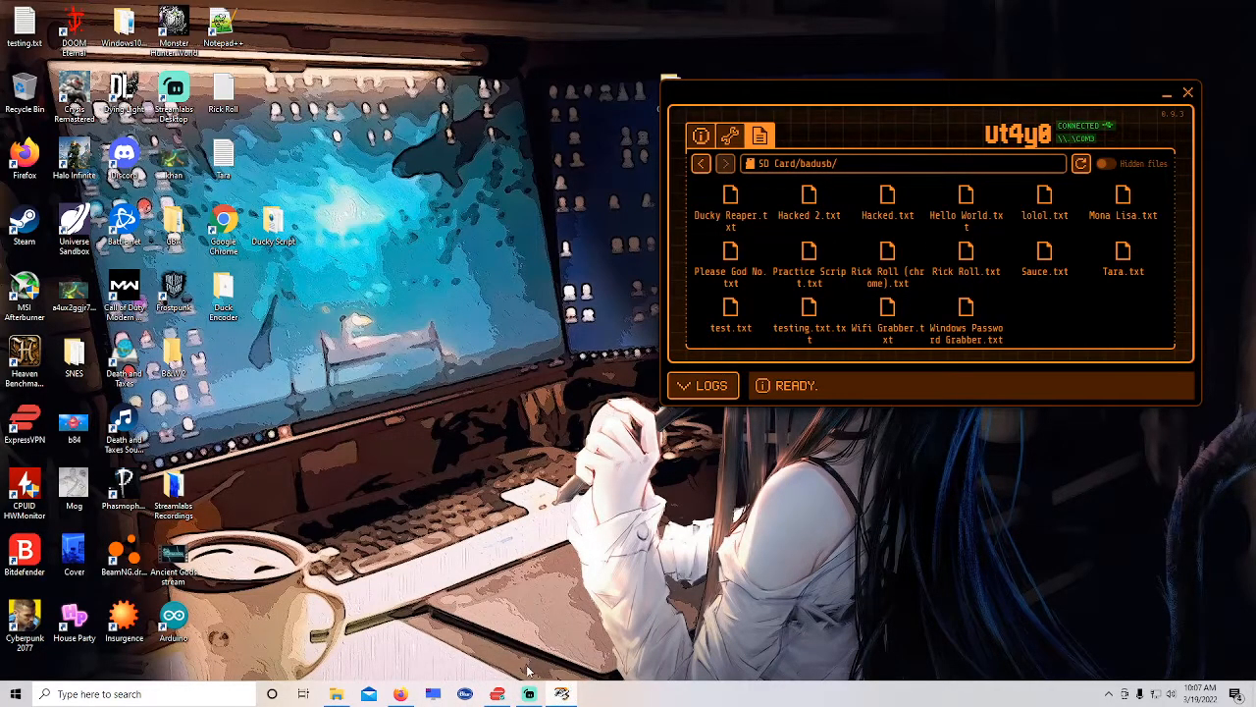
mouse_move(768, 664)
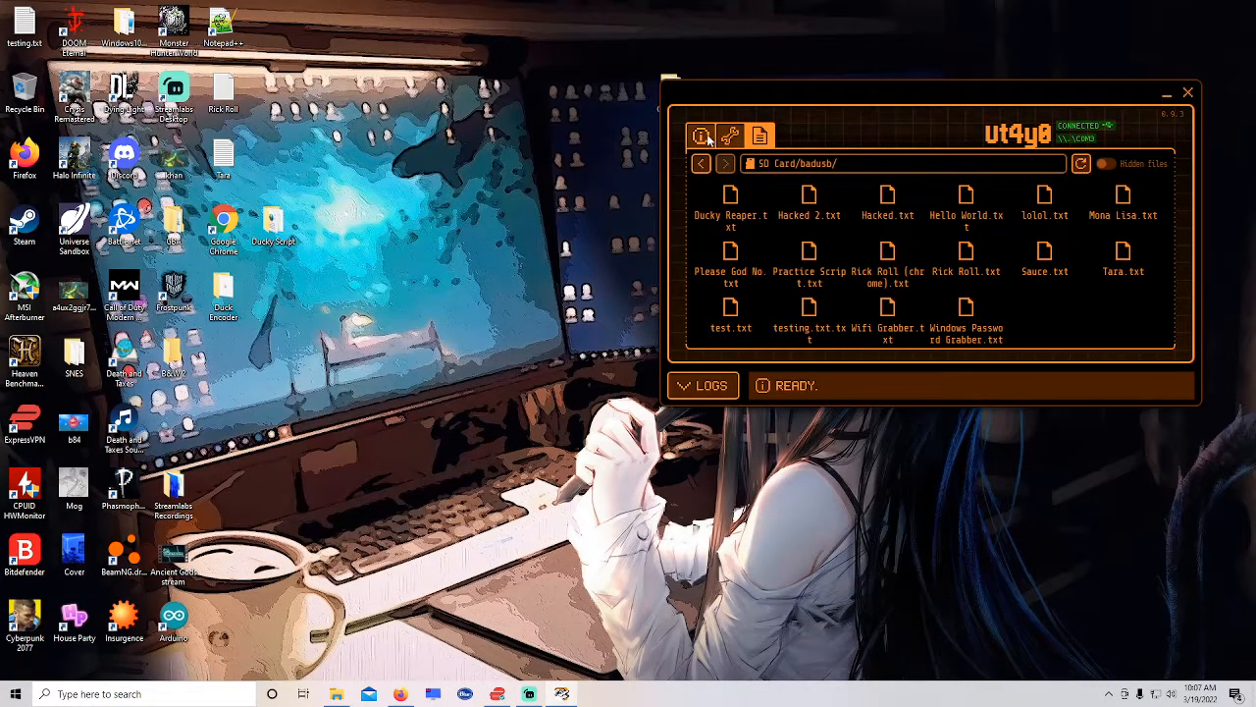
Return to the device info overview, minimize qFlipper, and bring up Streamlabs Desktop.
left_click(699, 135)
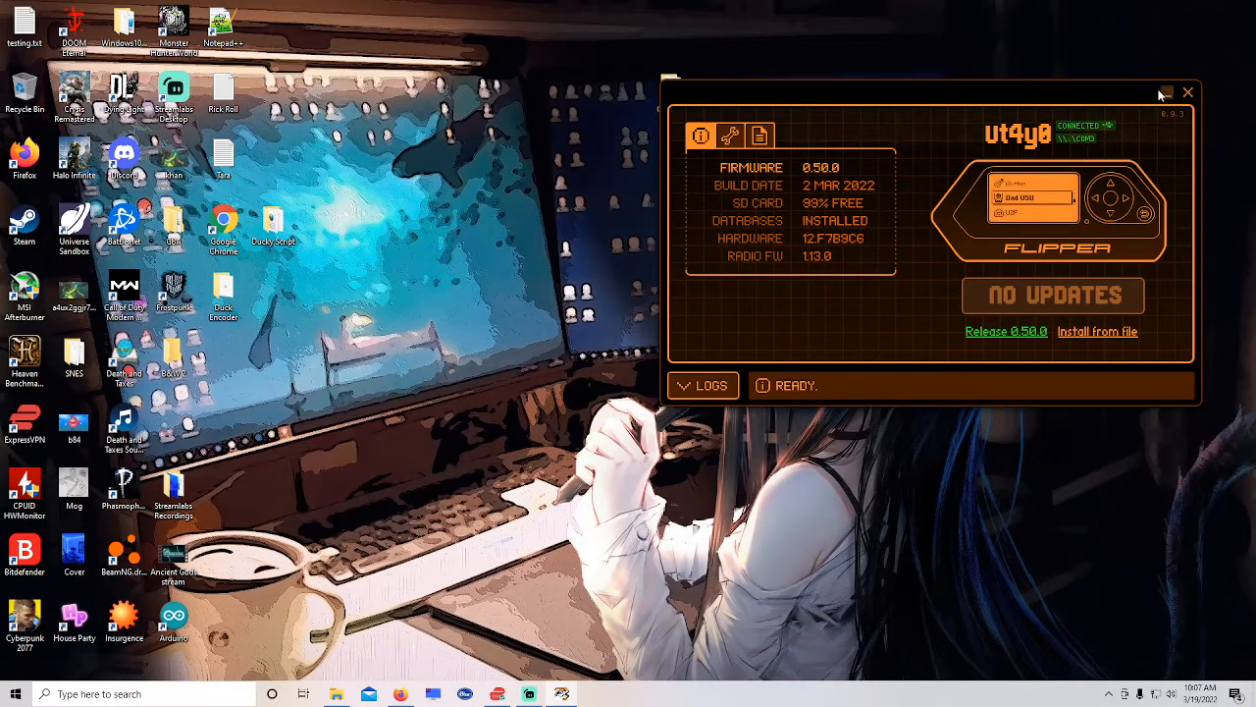
left_click(1164, 91)
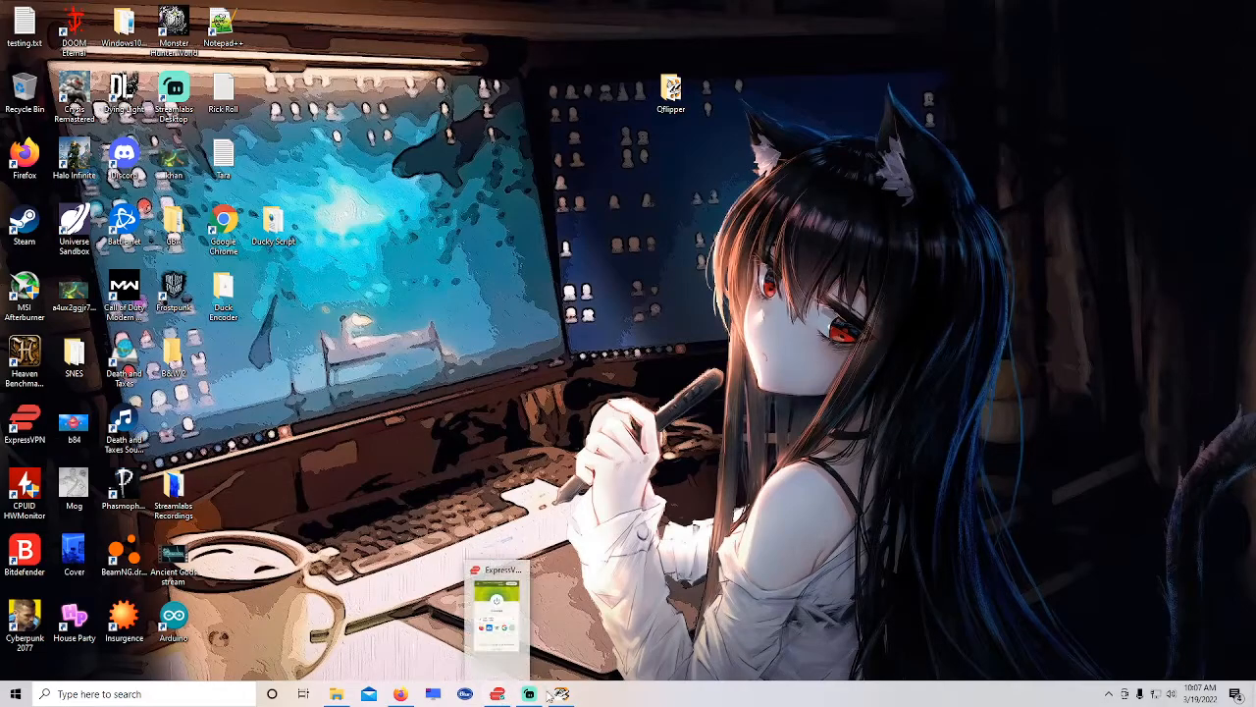
left_click(527, 693)
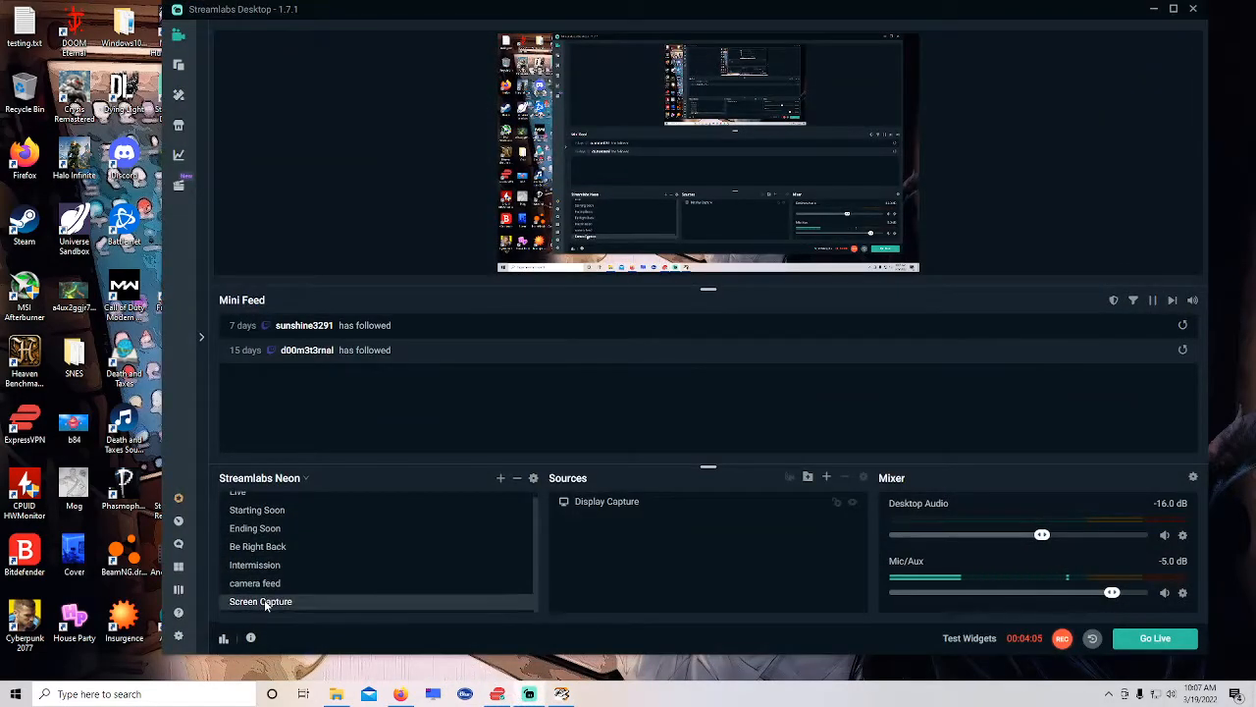